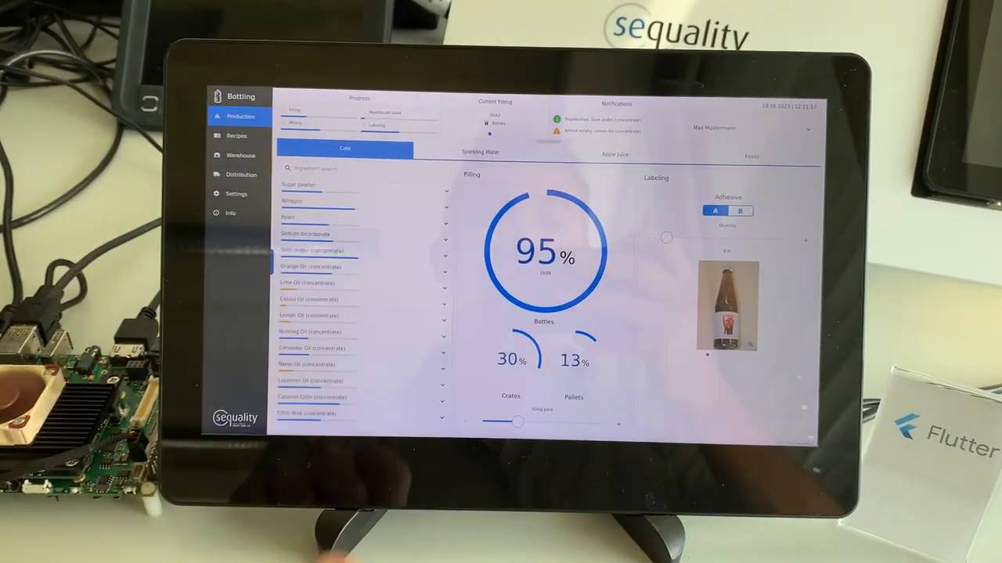
Switch the Production dashboard to Sparkling Water, showing water and carbon dioxide filling gauges.
left_click(479, 152)
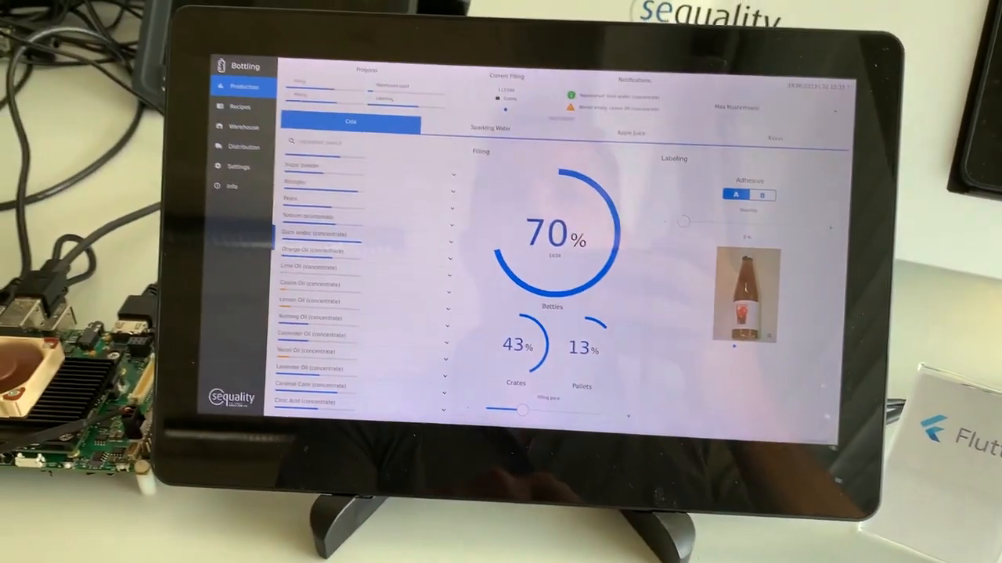
left_click(491, 128)
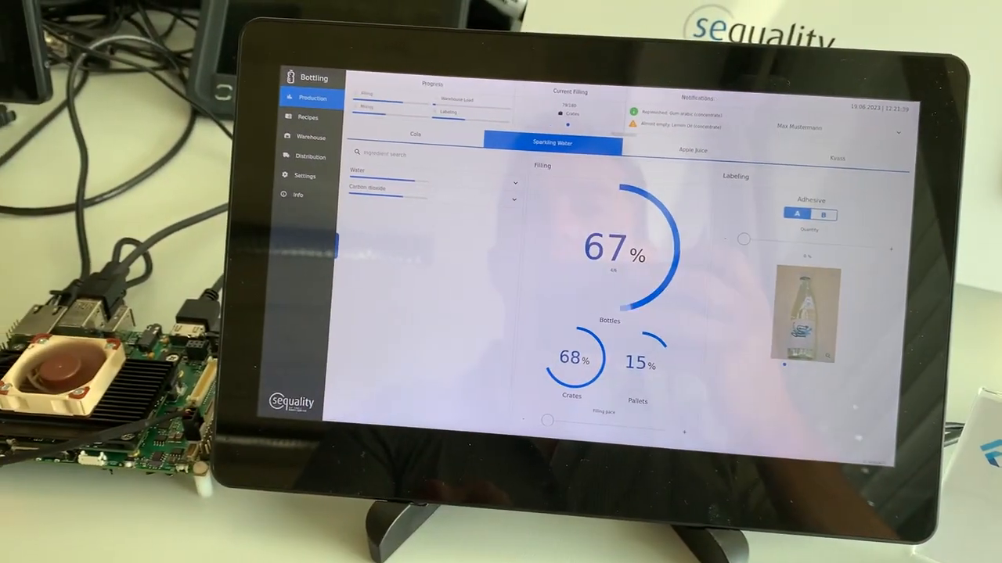
Go back to Cola, then open Recipes to show Sparkling Water (water 0.99 l, CO2 0.01 kg).
left_click(415, 133)
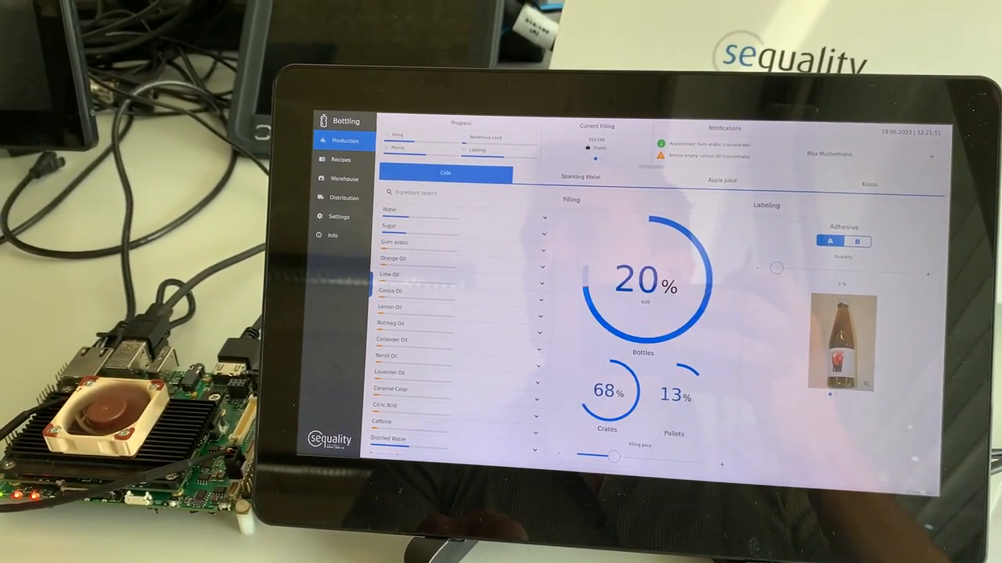
left_click(340, 160)
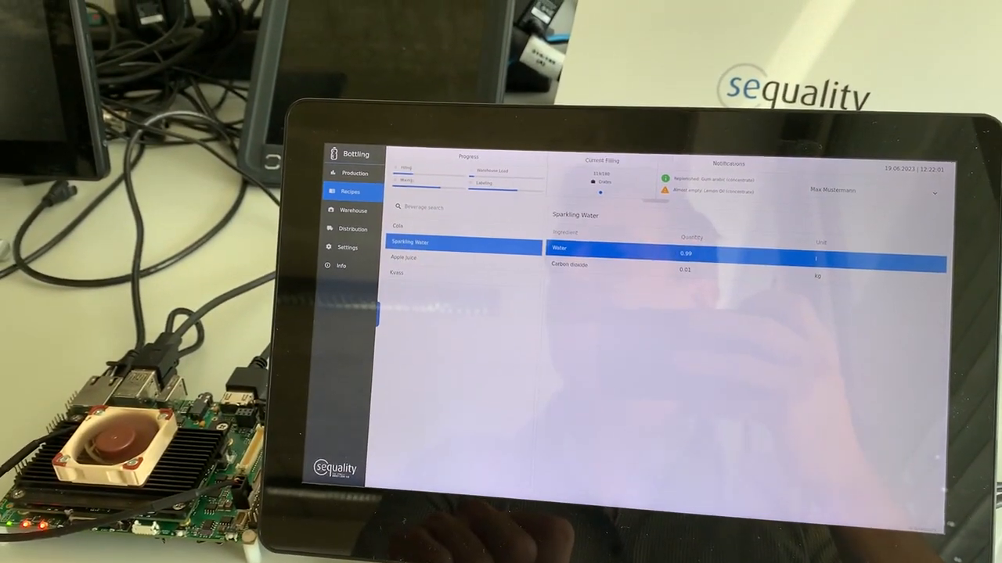
Select a beverage in the Recipes list to view its ingredient list.
left_click(319, 191)
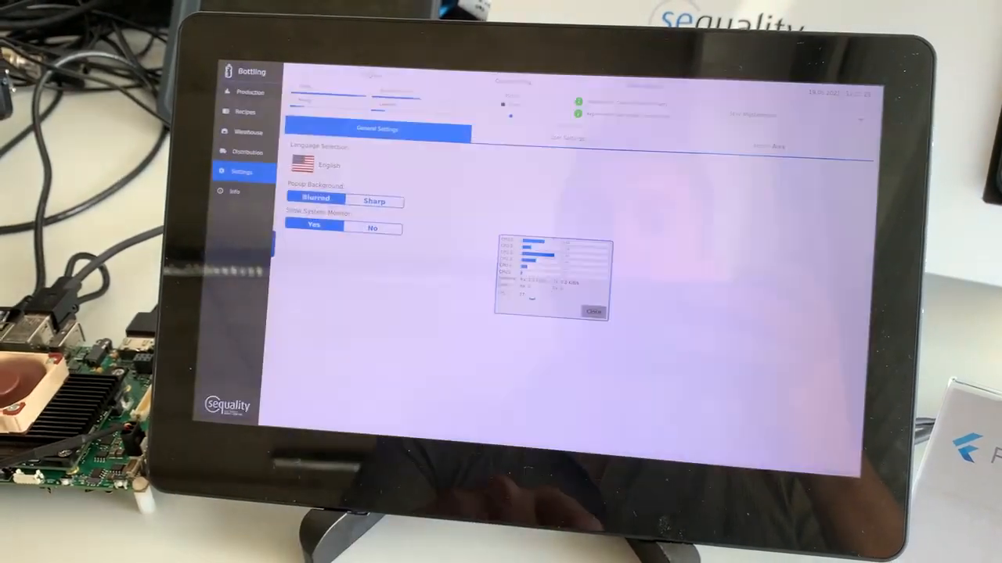
In User Settings, switch the interface to Dark Theme and back to Light Theme.
left_click(567, 139)
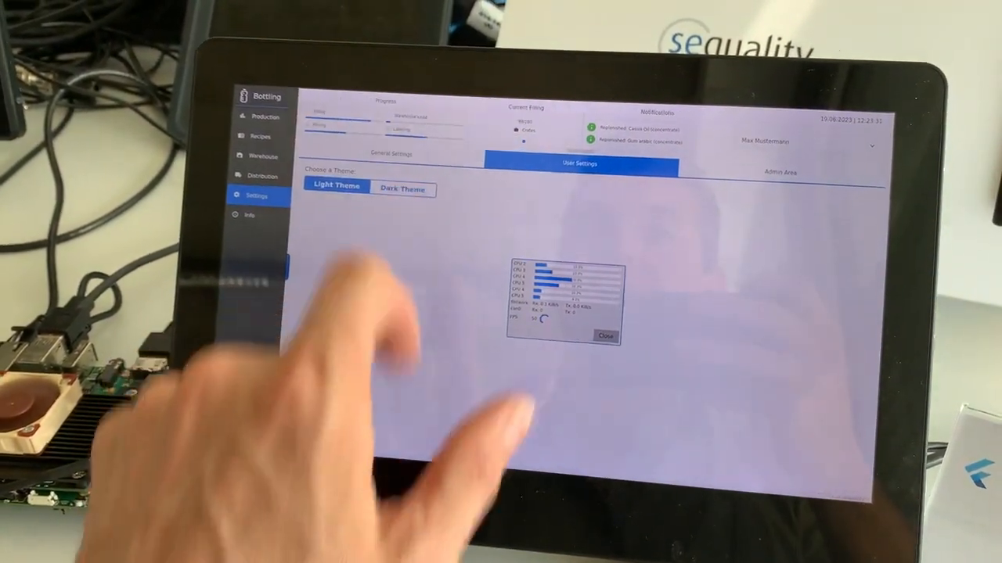
left_click(403, 189)
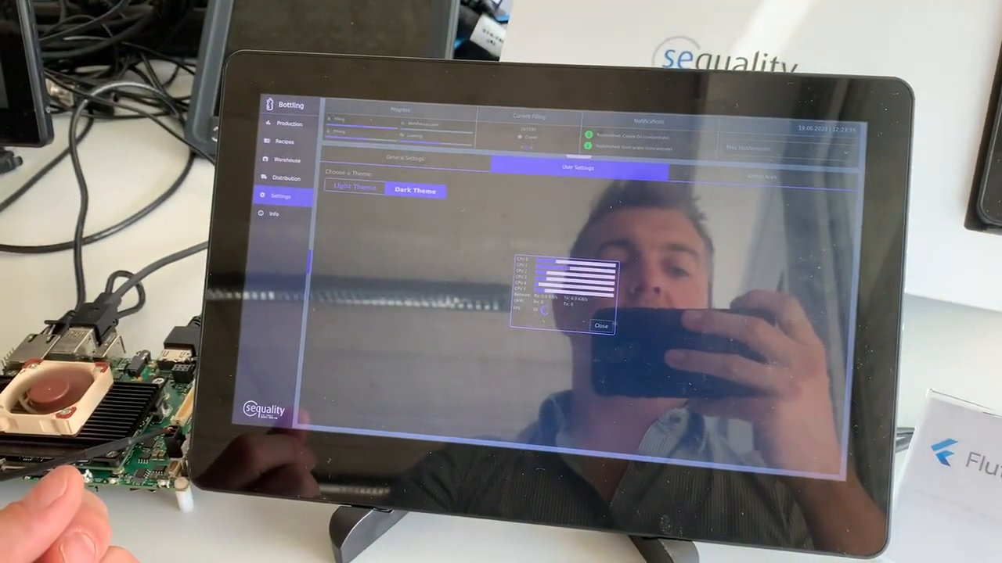
left_click(351, 192)
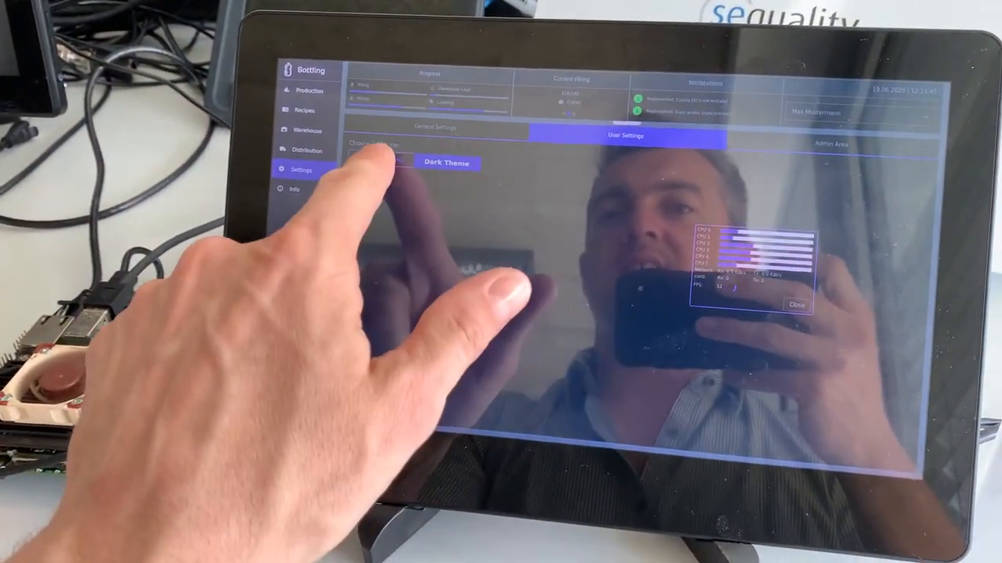
left_click(400, 164)
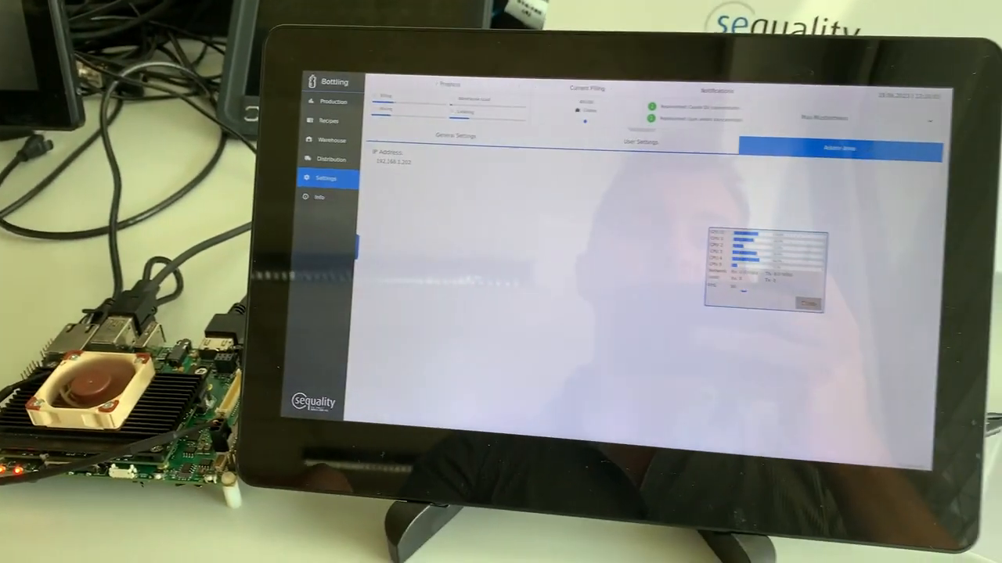
From General Settings, open the Info page with company address, website, email and phone.
left_click(640, 142)
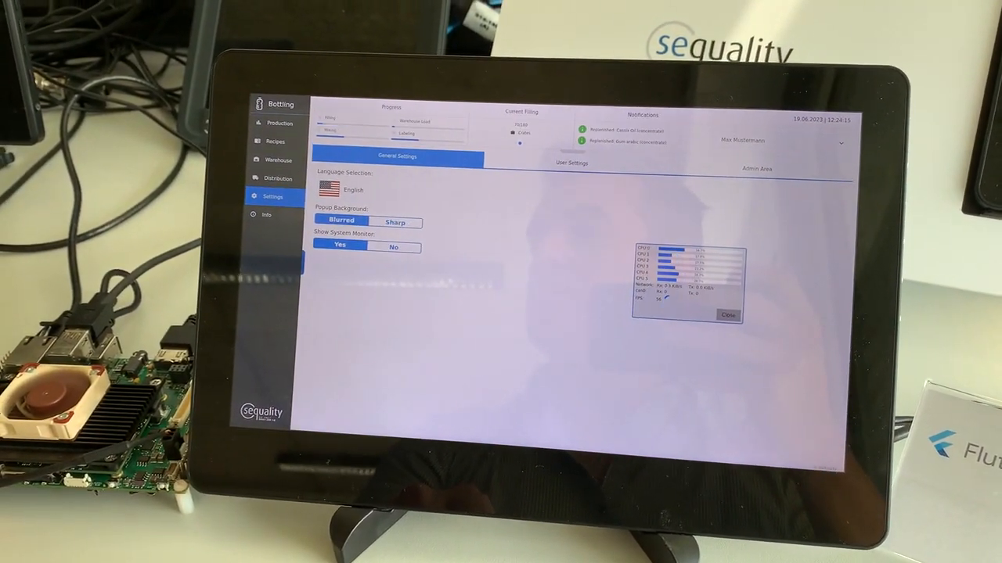
left_click(266, 215)
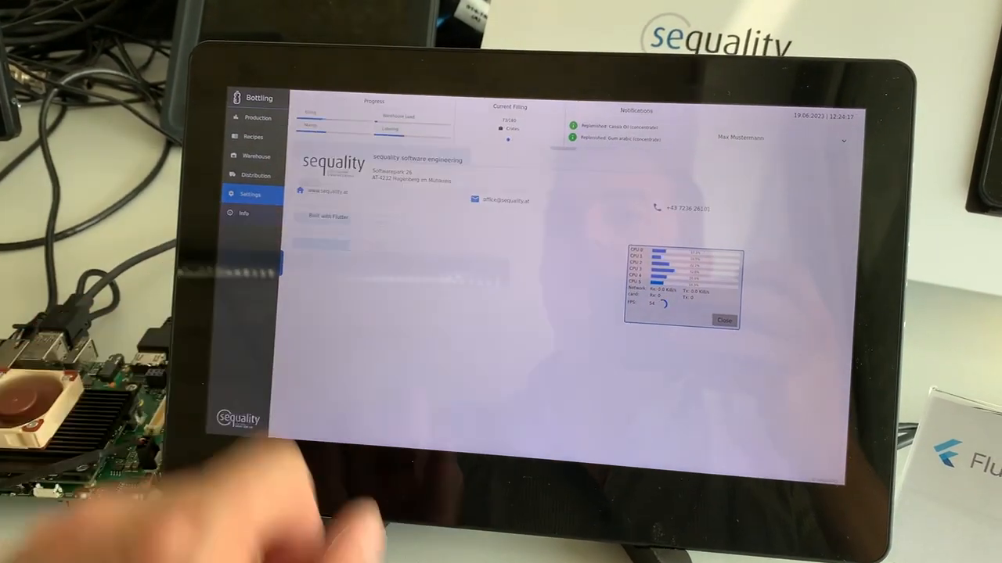